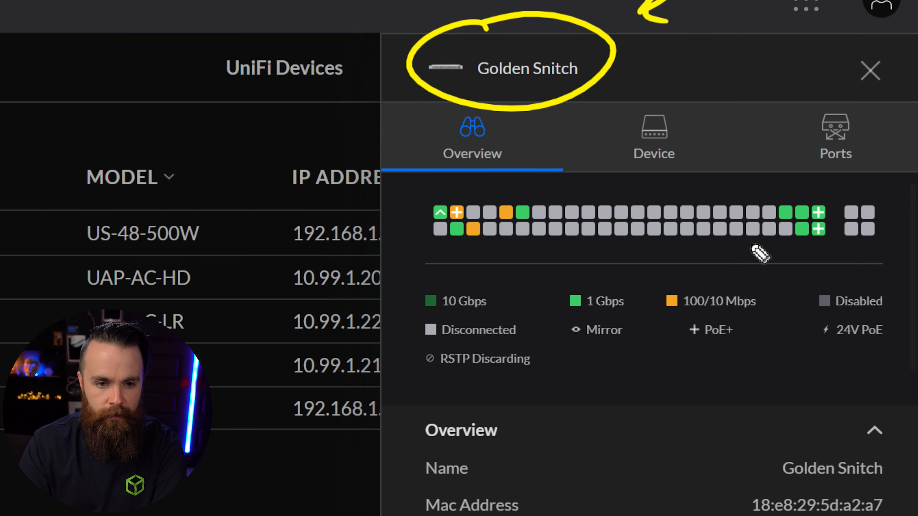
pyautogui.moveTo(708, 338)
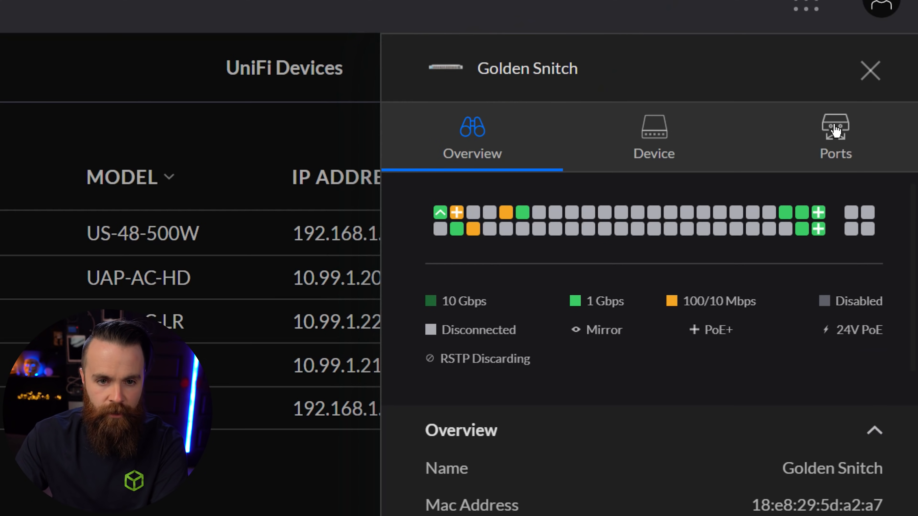
# Show one Golden Snitch port's PoE override choices: Off, 24V Passive, PoE/PoE+
pyautogui.click(835, 135)
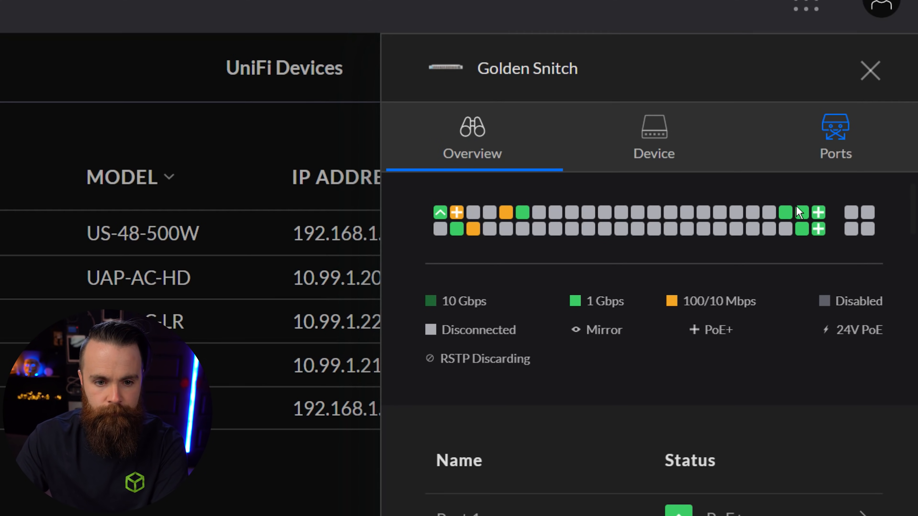
pyautogui.click(835, 138)
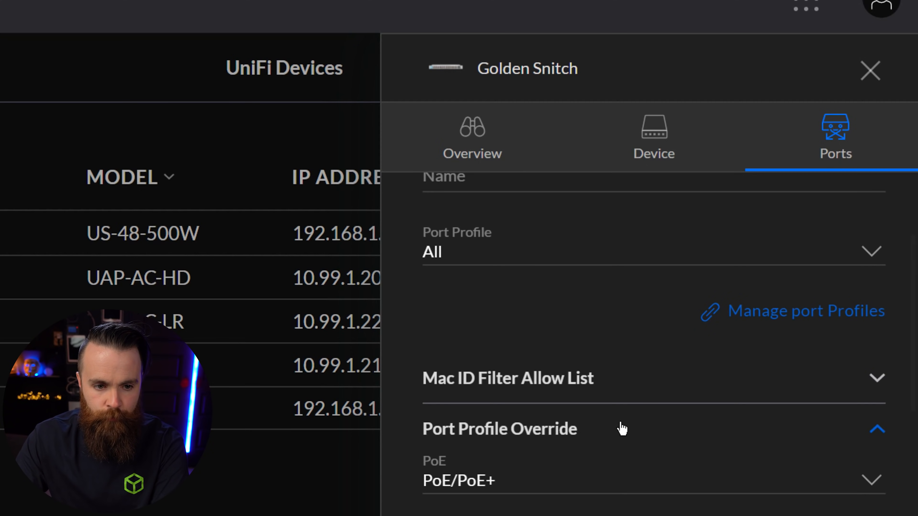
pyautogui.scroll(-3)
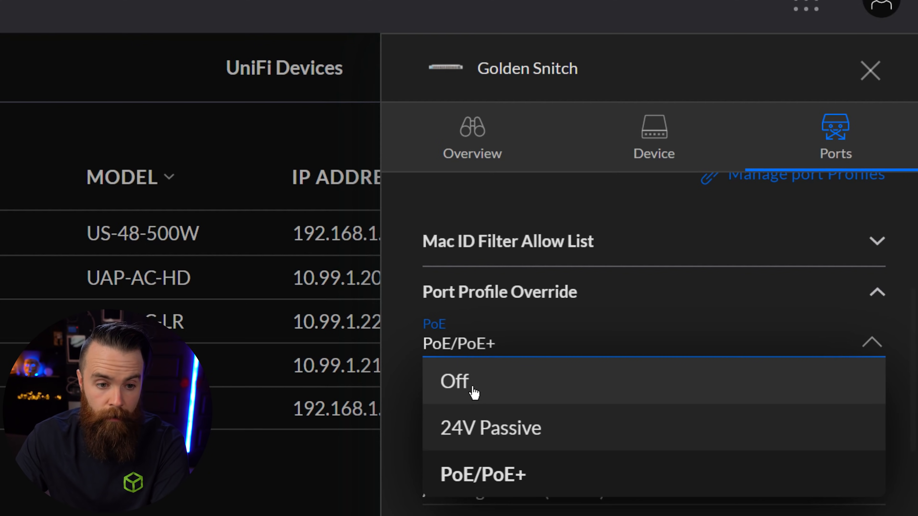
pyautogui.moveTo(527, 473)
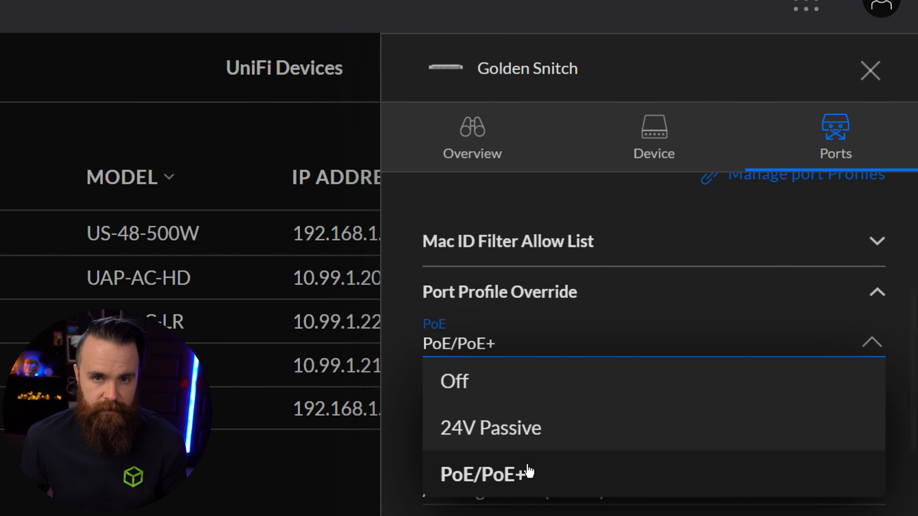
pyautogui.moveTo(566, 394)
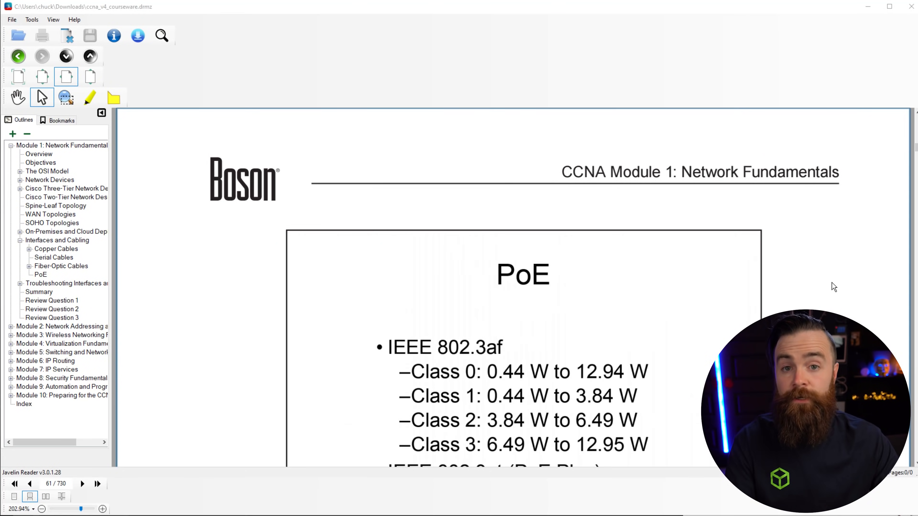
pyautogui.moveTo(832, 279)
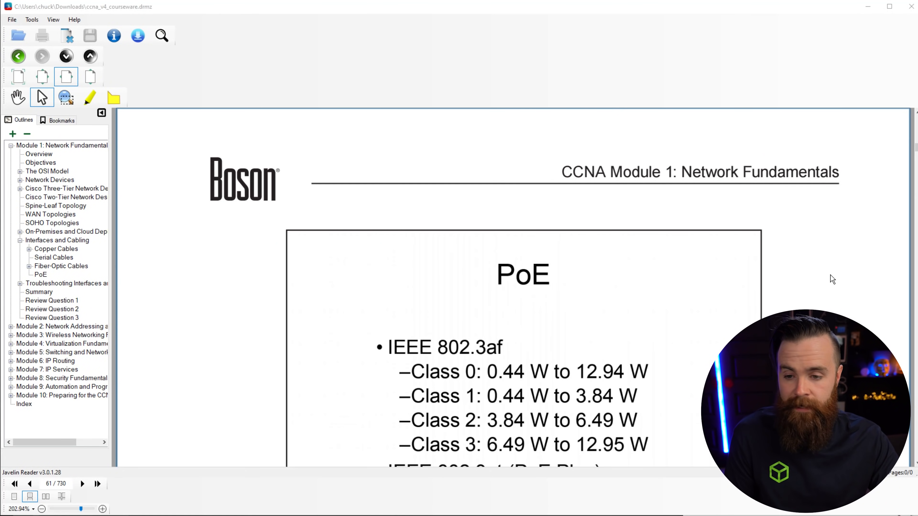
pyautogui.moveTo(823, 277)
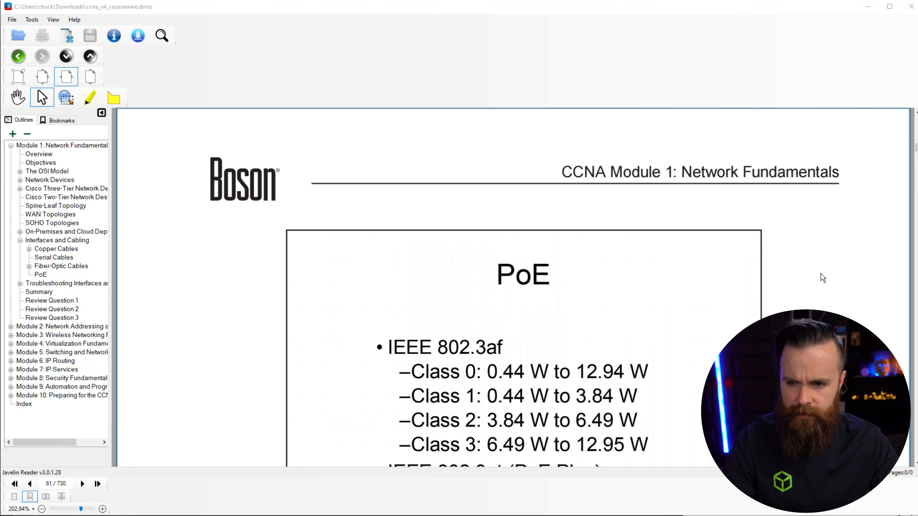
pyautogui.moveTo(810, 273)
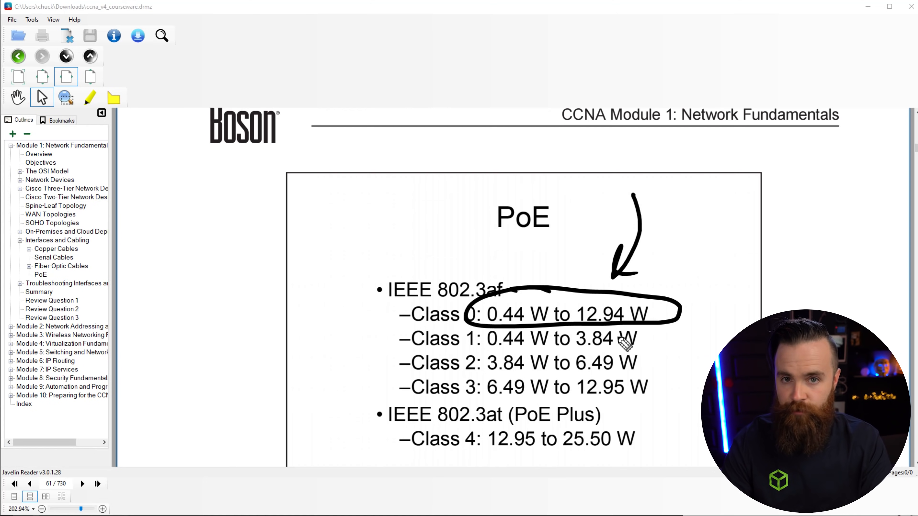
# Advance the courseware from page 61 to page 62 on Catalyst PoE port policing
pyautogui.click(81, 483)
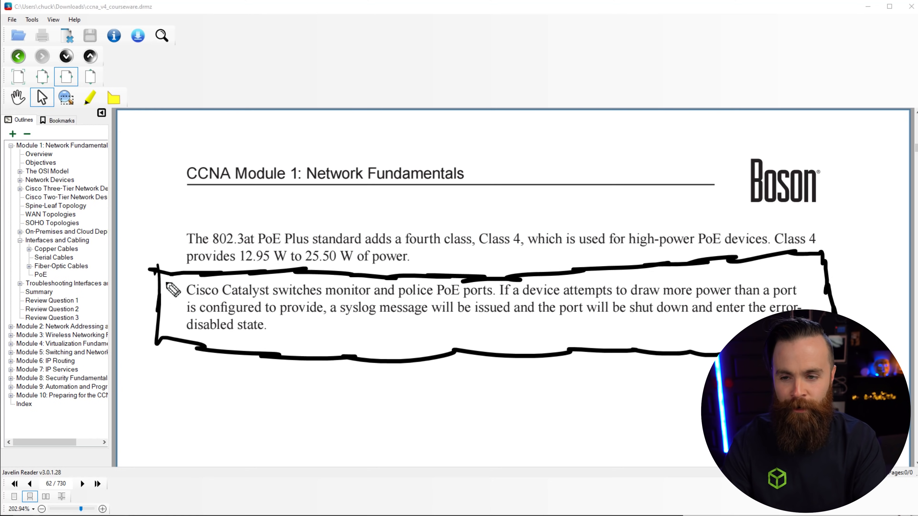
pyautogui.moveTo(592, 324)
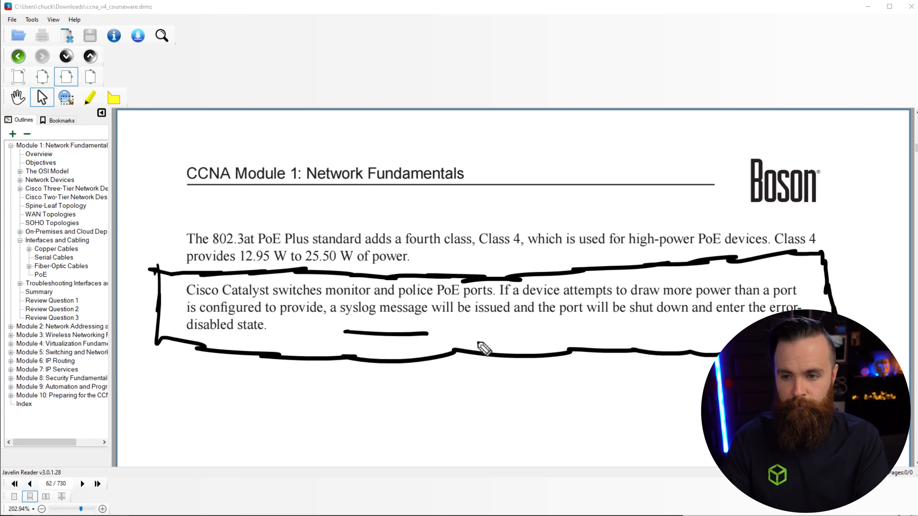
pyautogui.moveTo(521, 355)
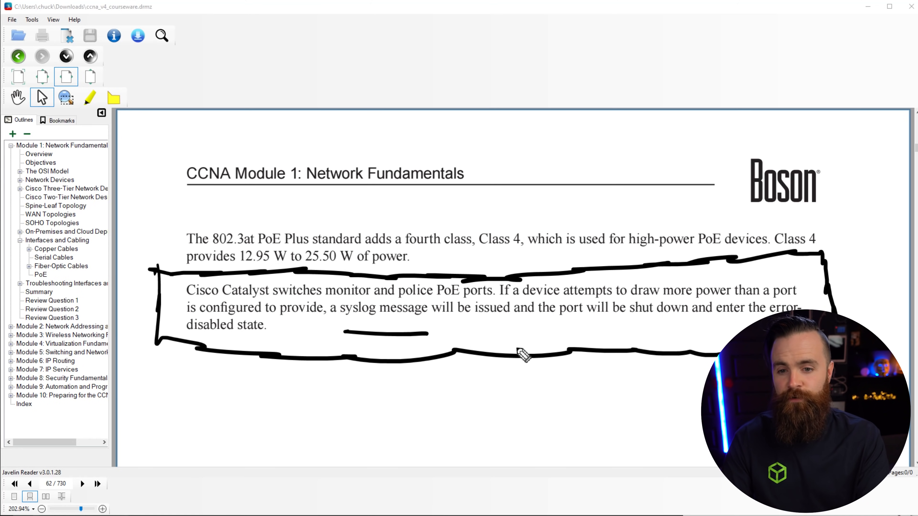
pyautogui.moveTo(403, 355)
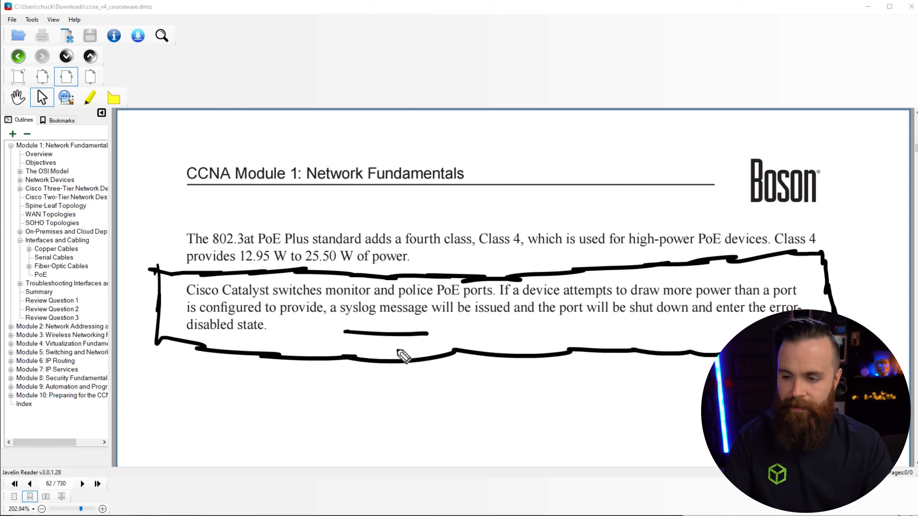
pyautogui.moveTo(240, 378)
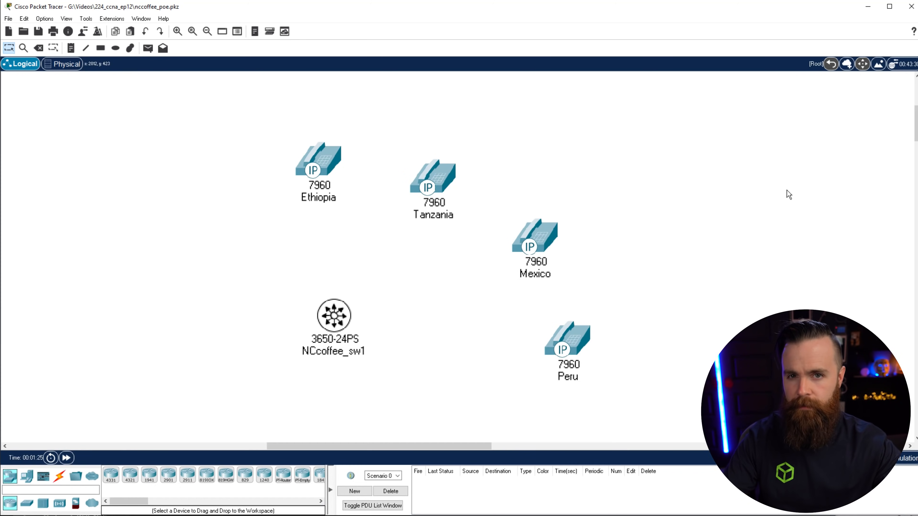
pyautogui.moveTo(434, 305)
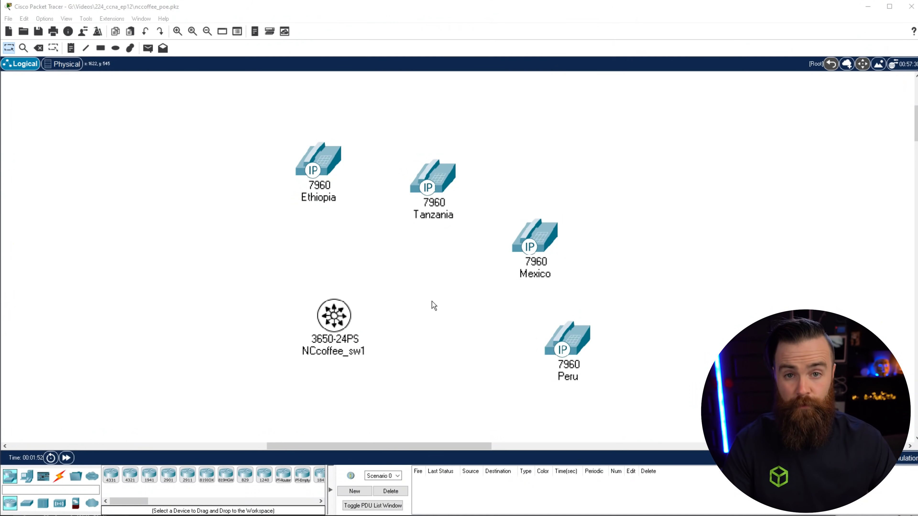
pyautogui.moveTo(386, 305)
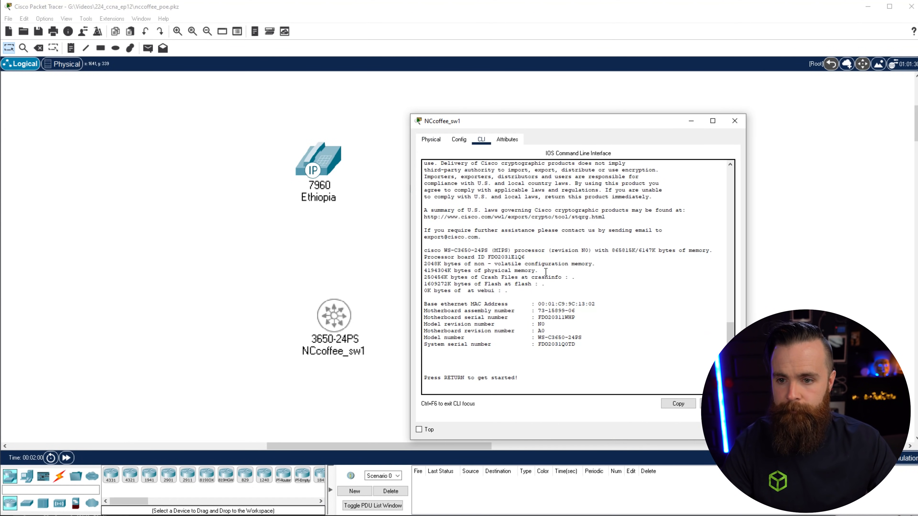
# Bring the NCcoffee_sw1 console to the privileged NCcoffee_sw1# prompt with enable
pyautogui.press('return')
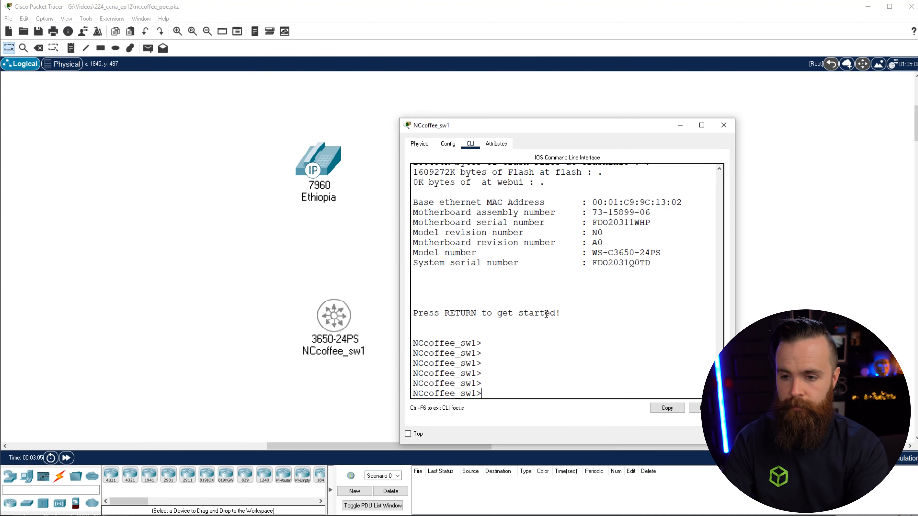
pyautogui.write('enable')
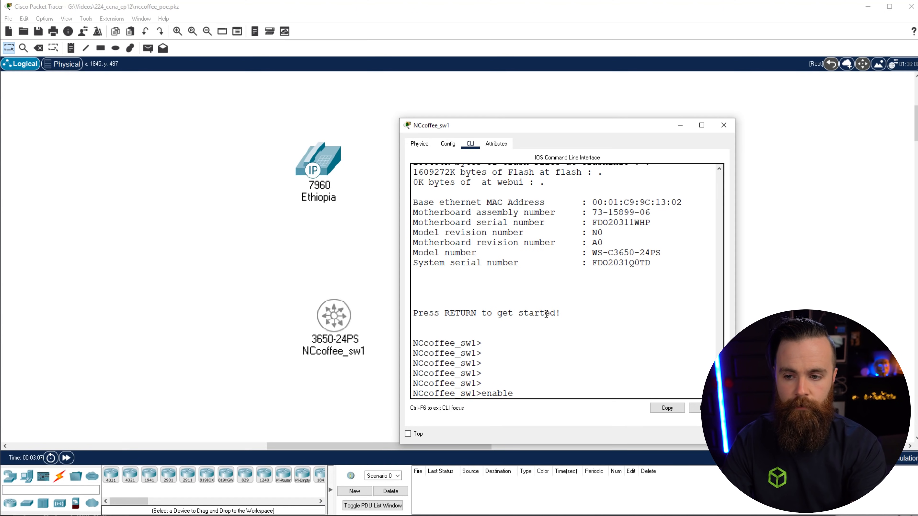
pyautogui.press('Return')
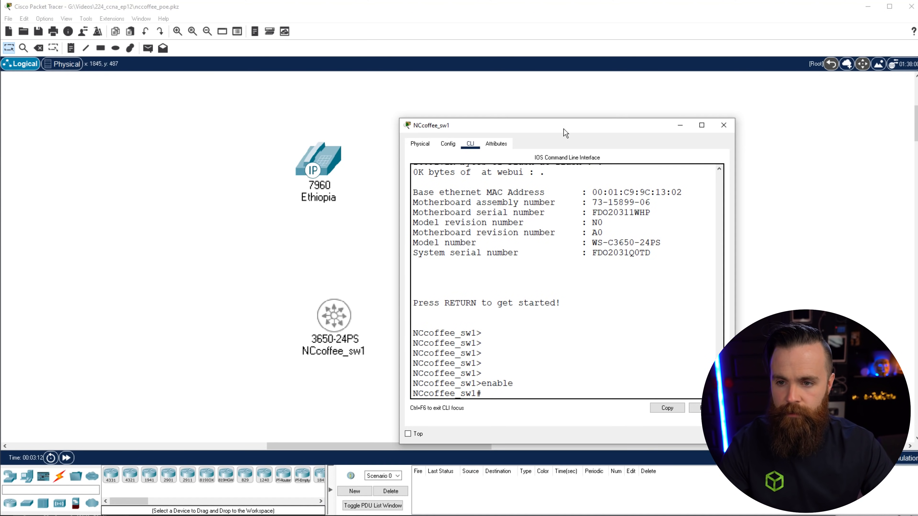
# Cable the 7960 phones Ethiopia, Tanzania, Mexico and Peru to the 3650-24PS switch
pyautogui.click(723, 124)
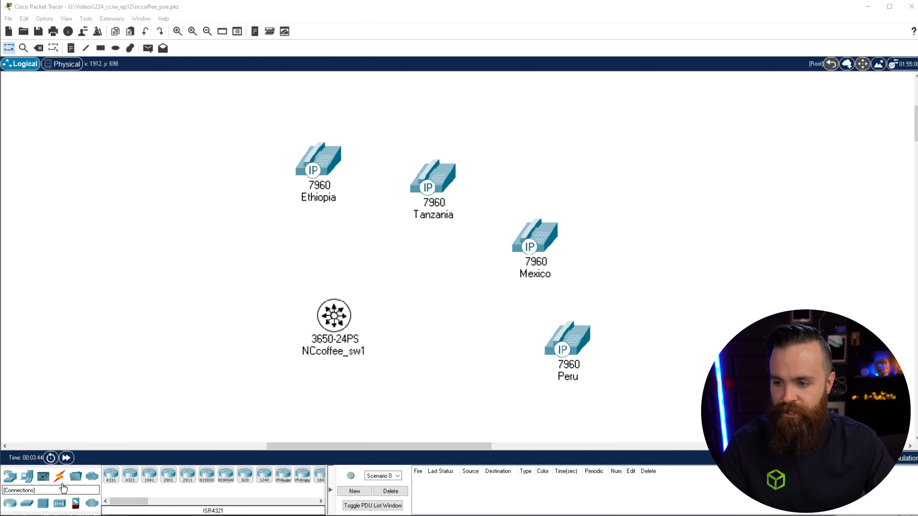
pyautogui.click(59, 476)
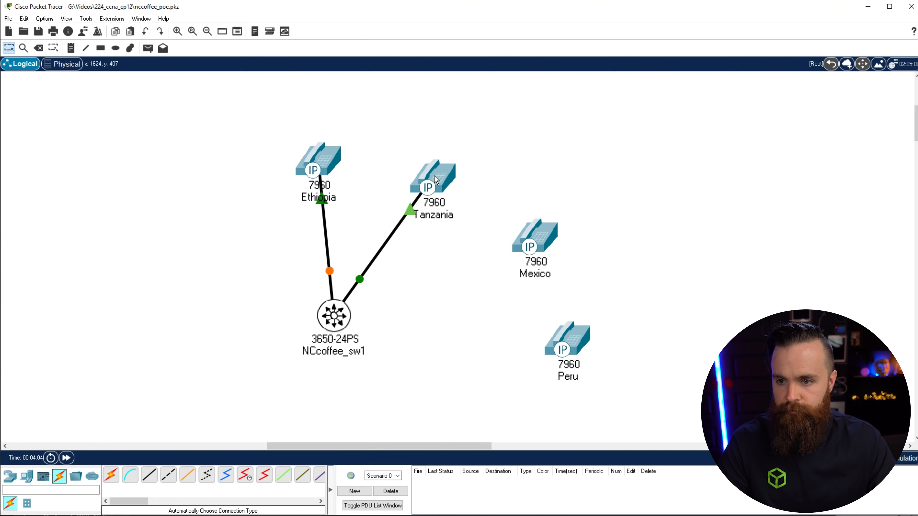
pyautogui.click(534, 243)
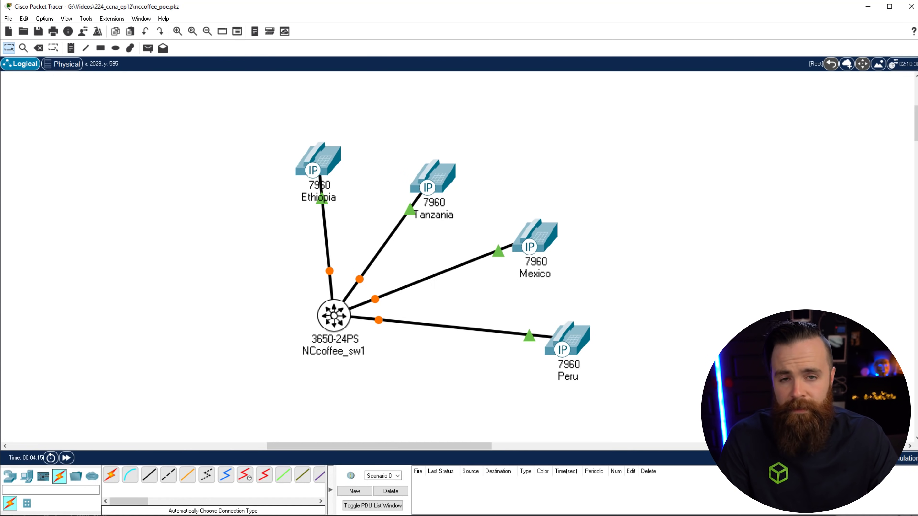
pyautogui.doubleClick(333, 316)
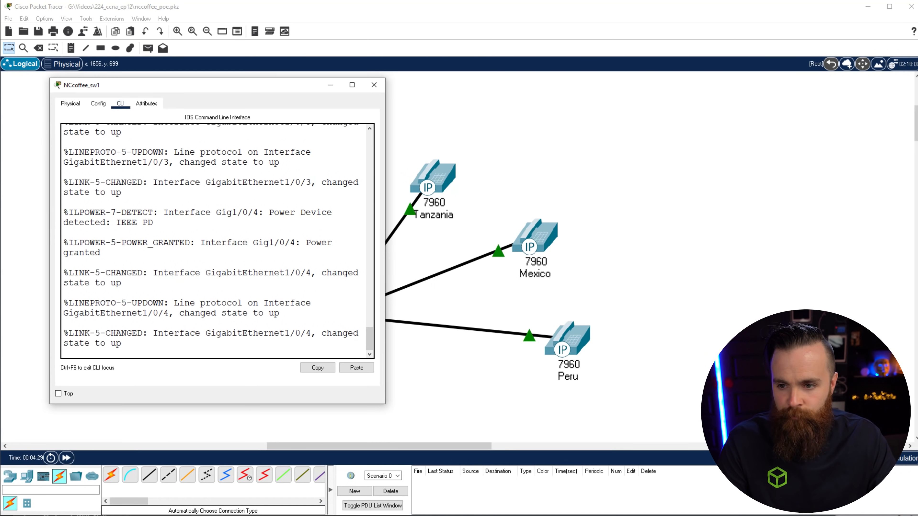
pyautogui.moveTo(345, 243)
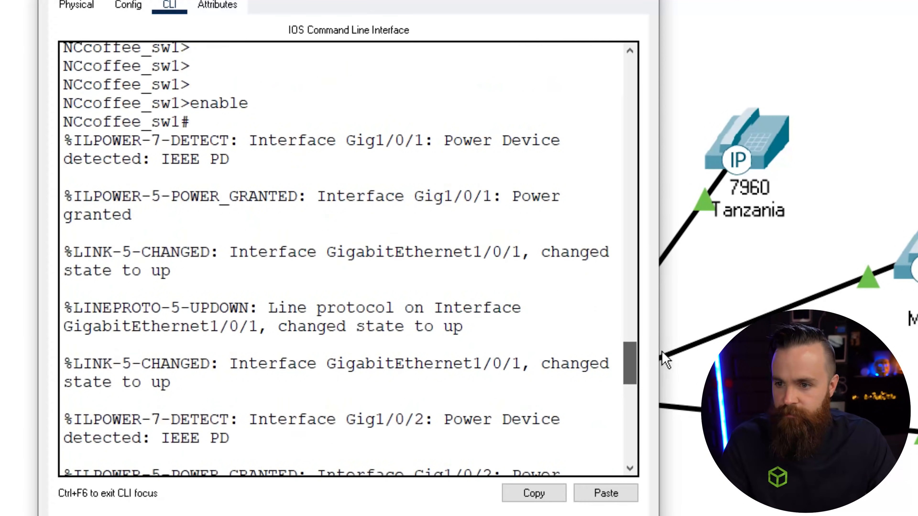
pyautogui.scroll(-3)
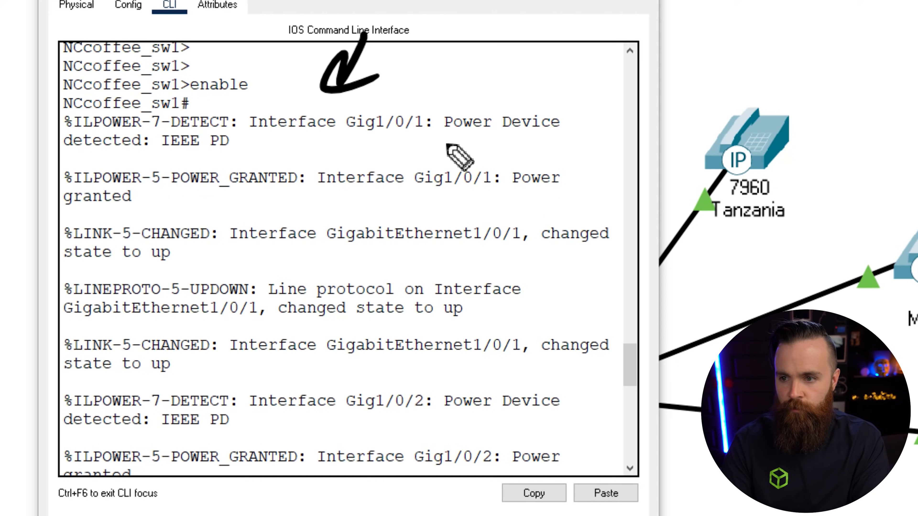
pyautogui.moveTo(235, 177)
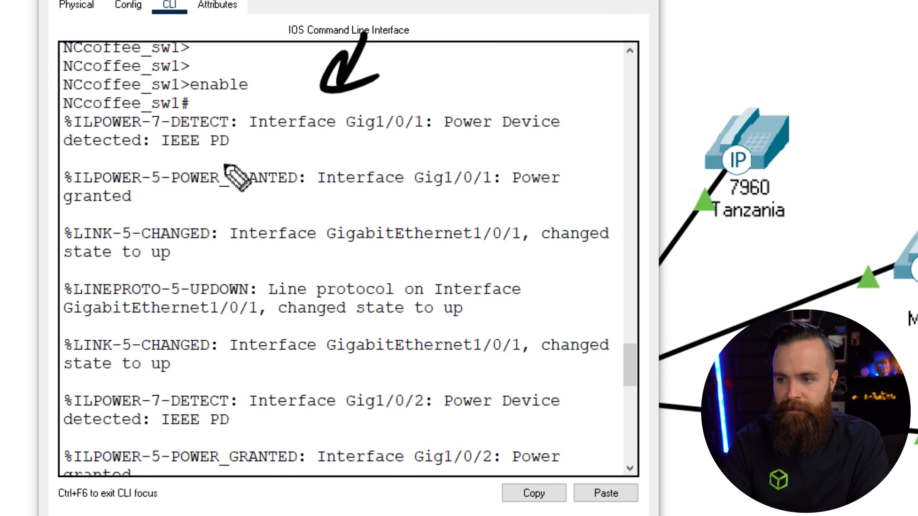
pyautogui.moveTo(278, 167)
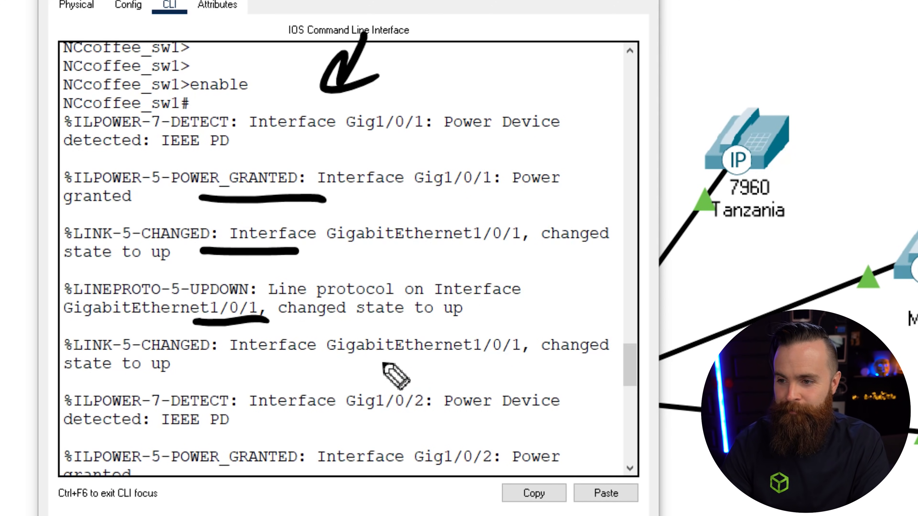
pyautogui.scroll(-3)
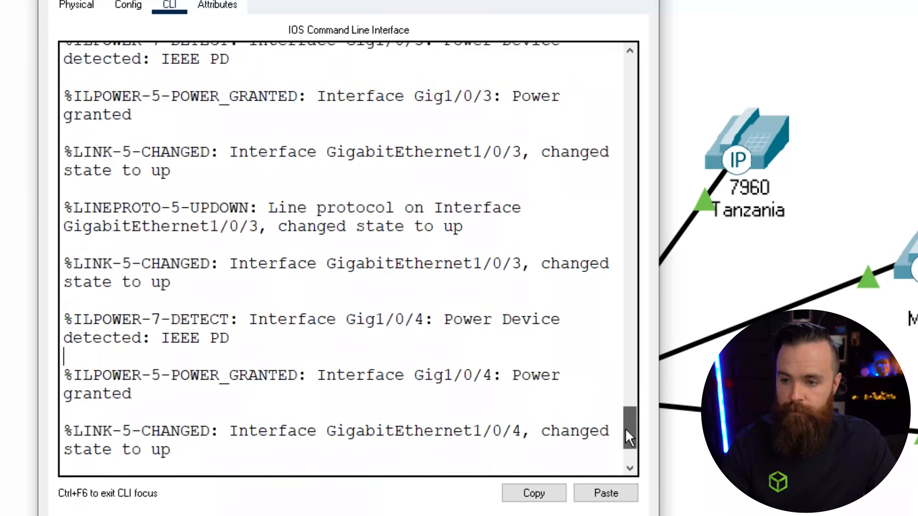
pyautogui.scroll(-3)
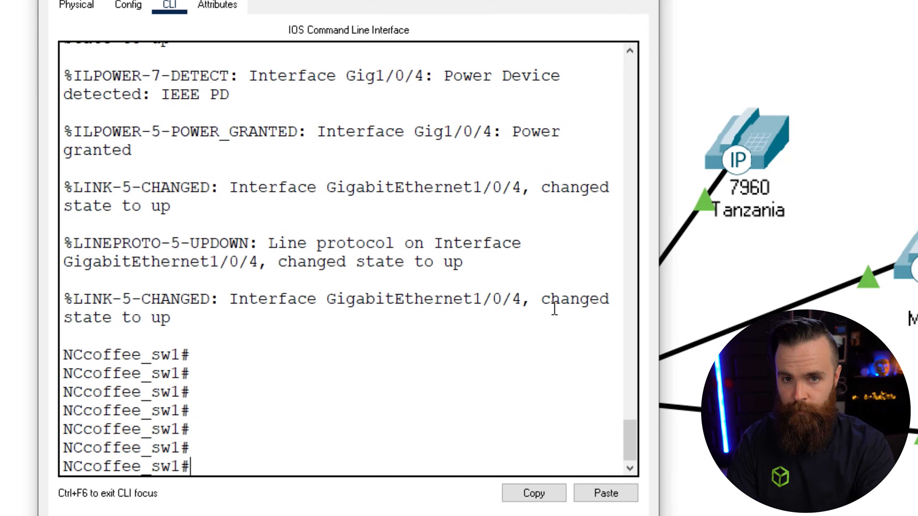
# Run show power inline: 780 W available, 40 W used, 10 W per phone port
pyautogui.write('show p')
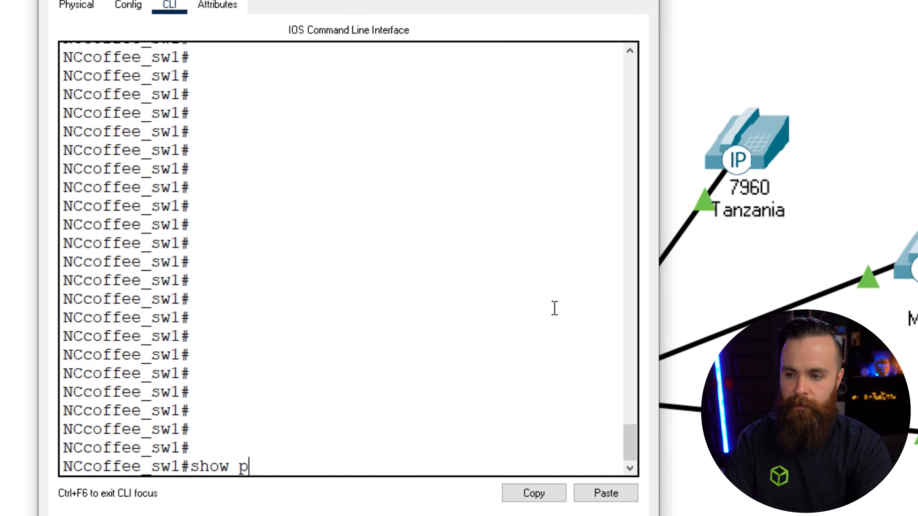
pyautogui.write('ower inline')
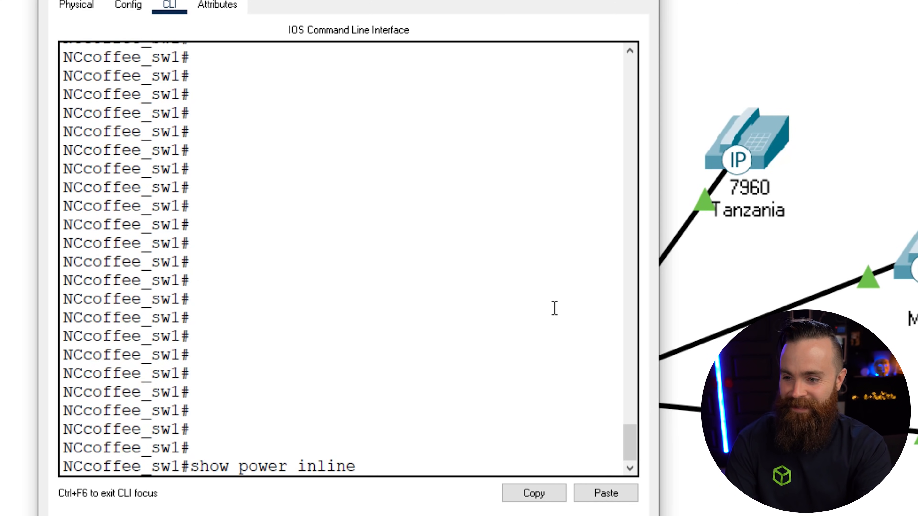
pyautogui.press('Return')
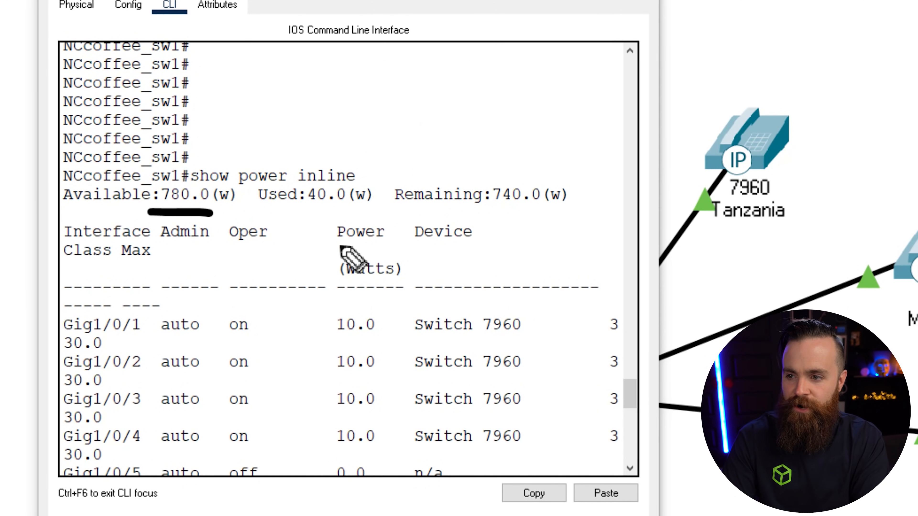
pyautogui.moveTo(384, 287)
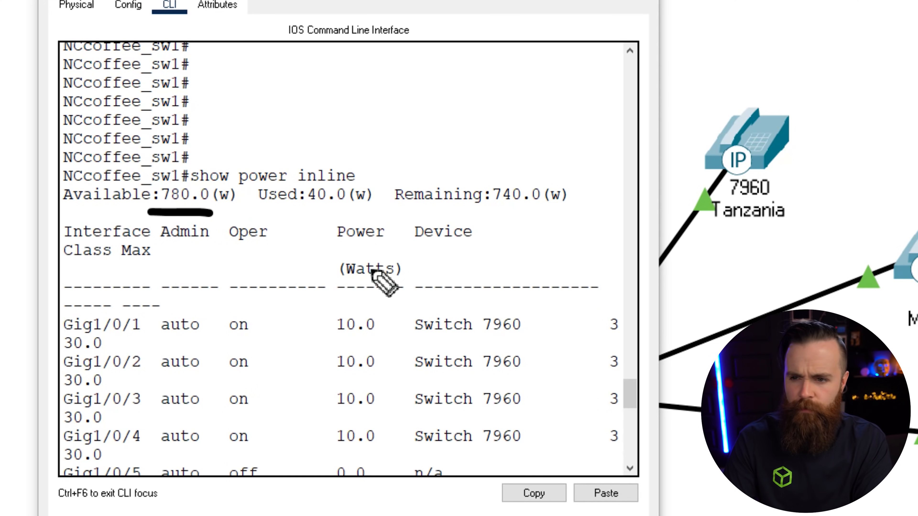
pyautogui.moveTo(292, 228)
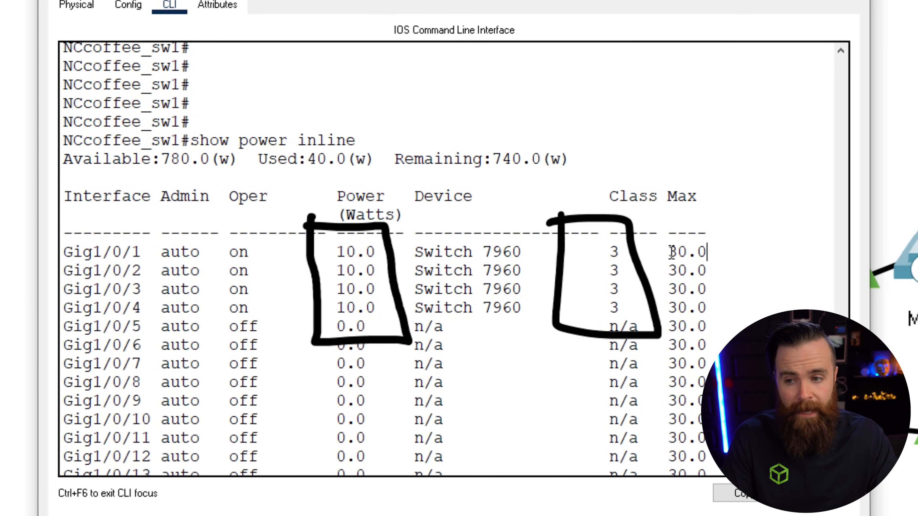
pyautogui.doubleClick(686, 252)
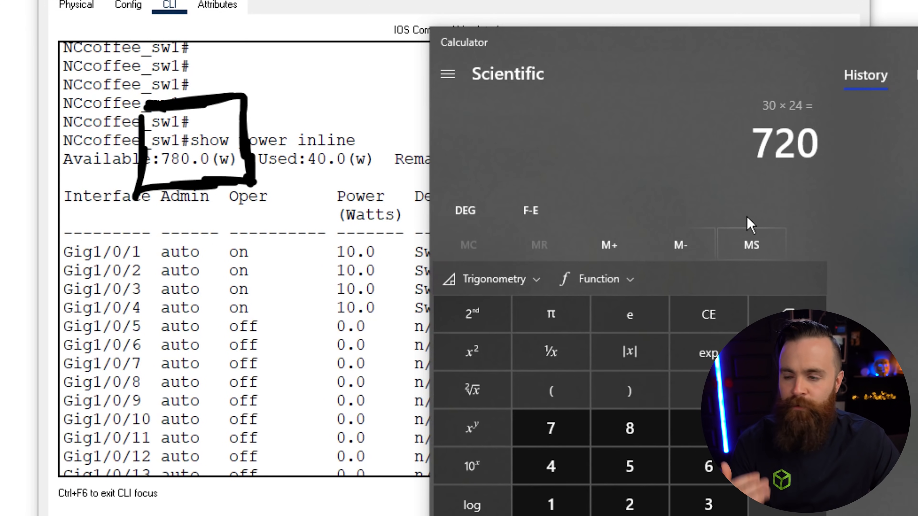
pyautogui.moveTo(855, 243)
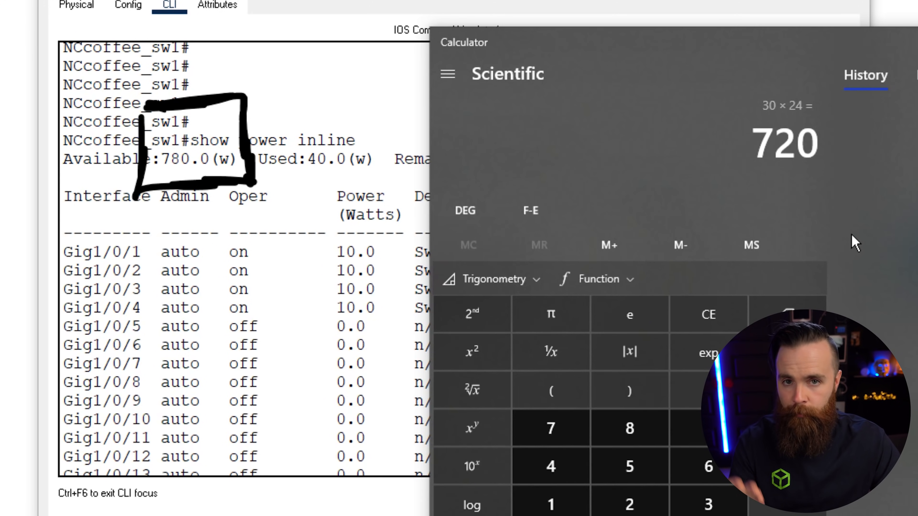
pyautogui.moveTo(878, 73)
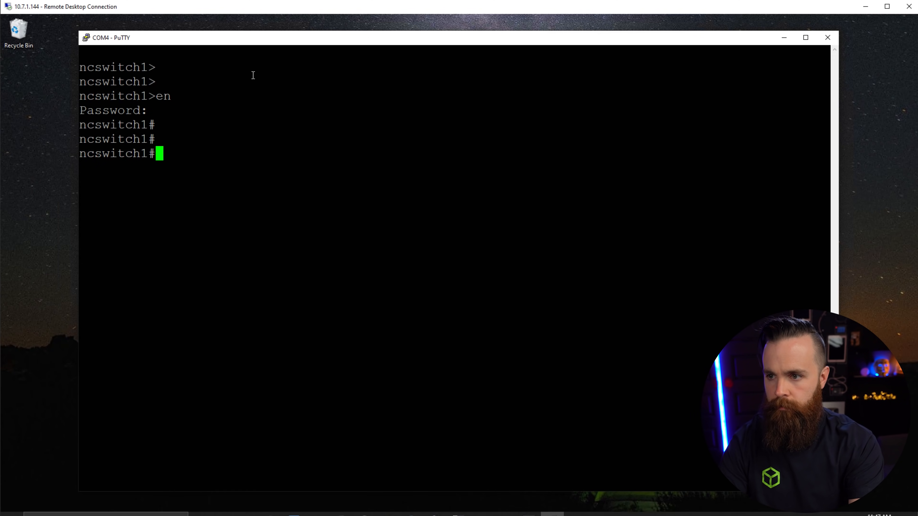
# Run show power inline on the real switch: 67 W available, 37.3 W used
pyautogui.write('show power inline')
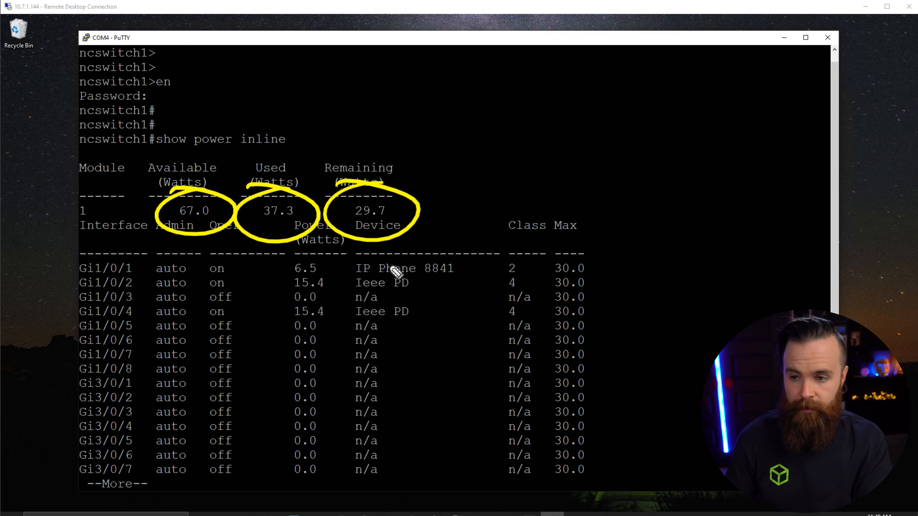
pyautogui.moveTo(313, 257)
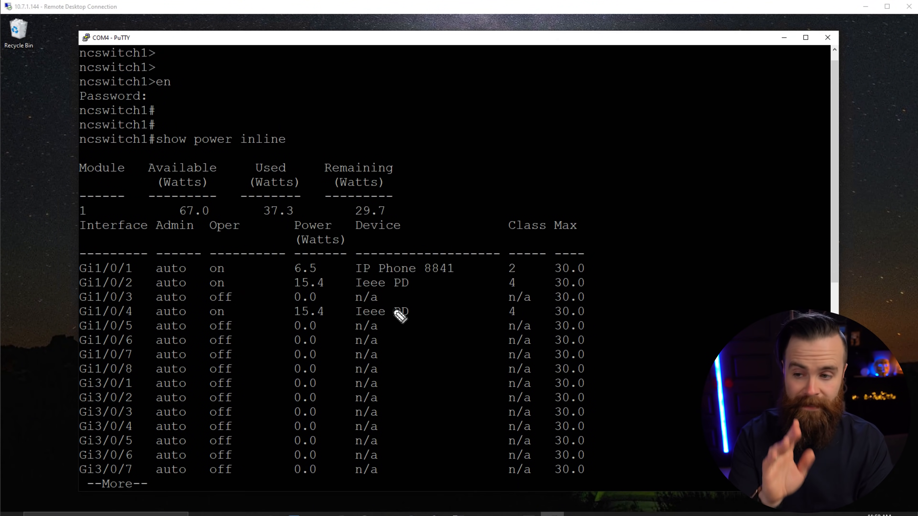
pyautogui.moveTo(322, 302)
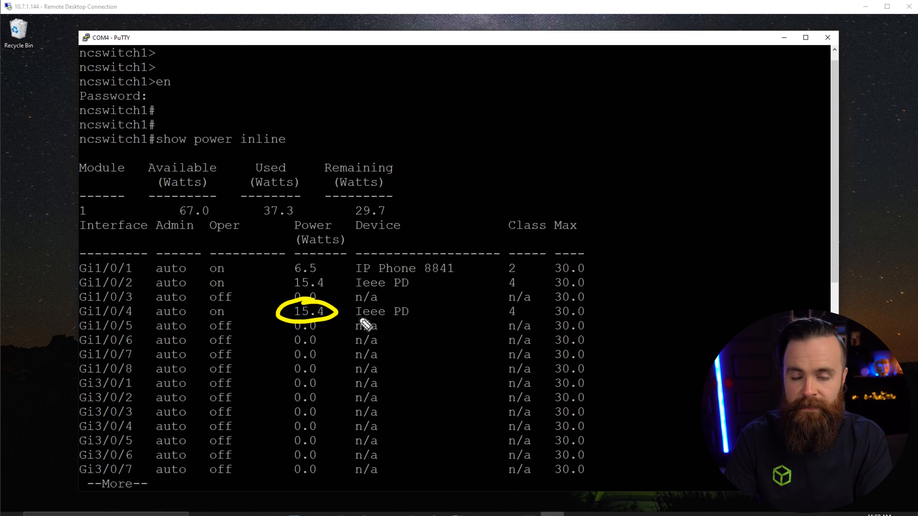
pyautogui.moveTo(401, 270)
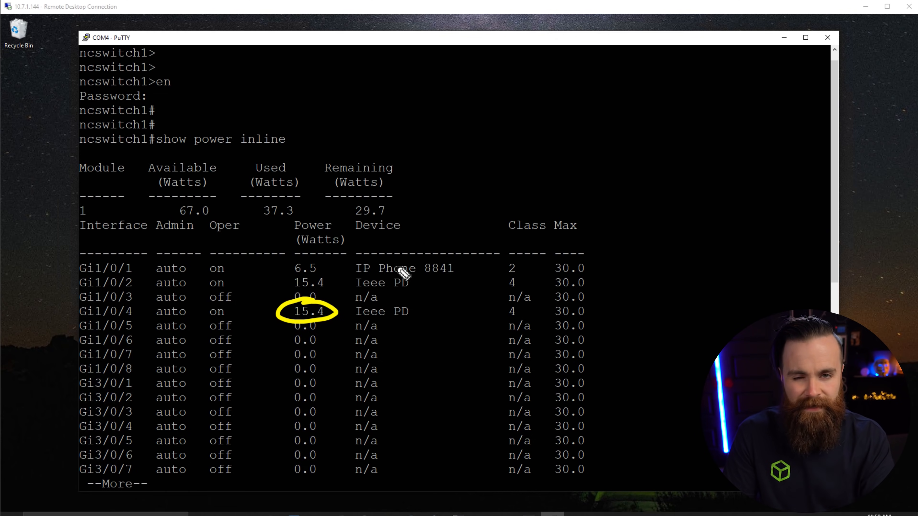
pyautogui.moveTo(349, 287)
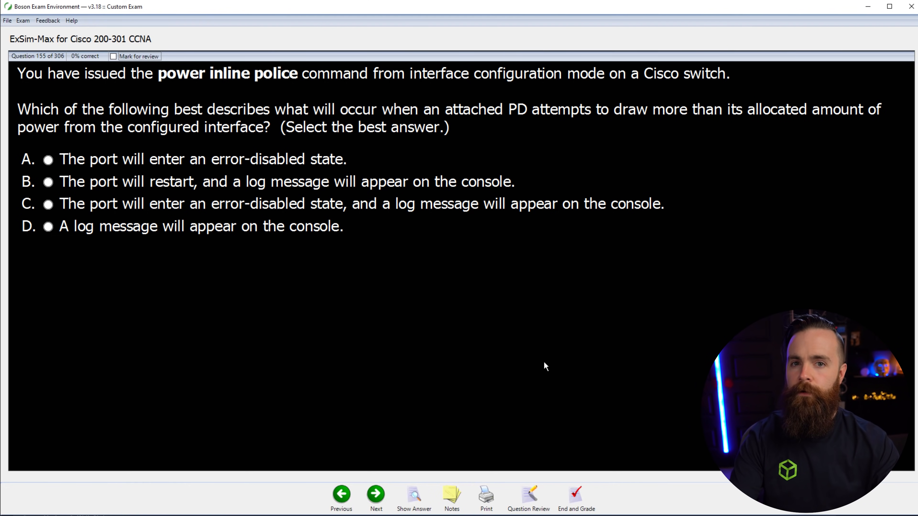
pyautogui.moveTo(468, 283)
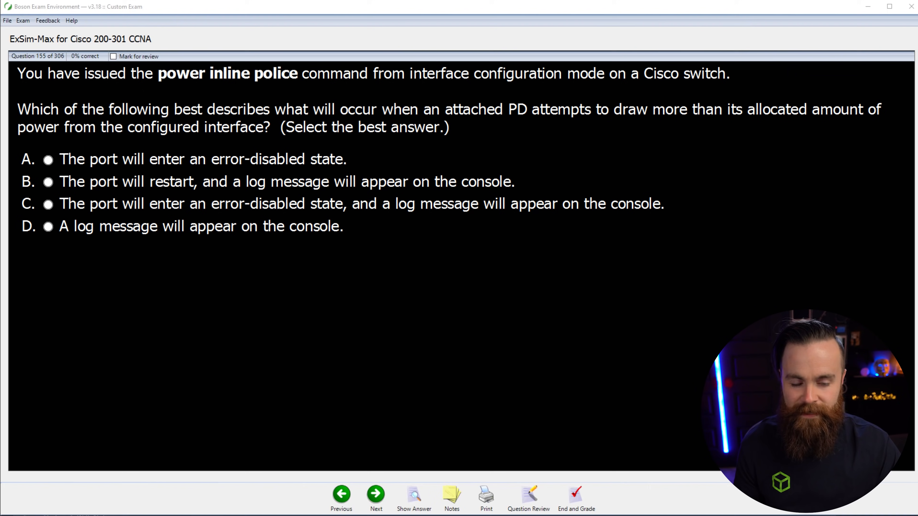
pyautogui.moveTo(34, 96)
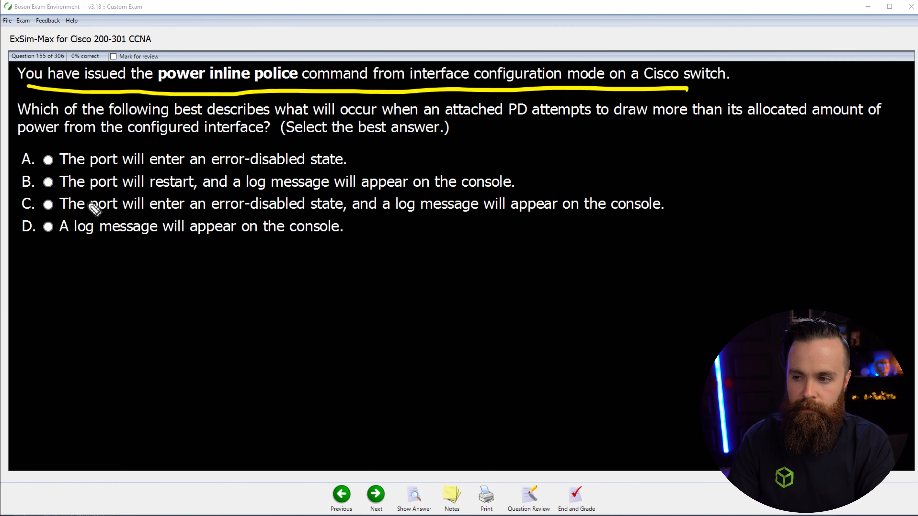
pyautogui.moveTo(227, 263)
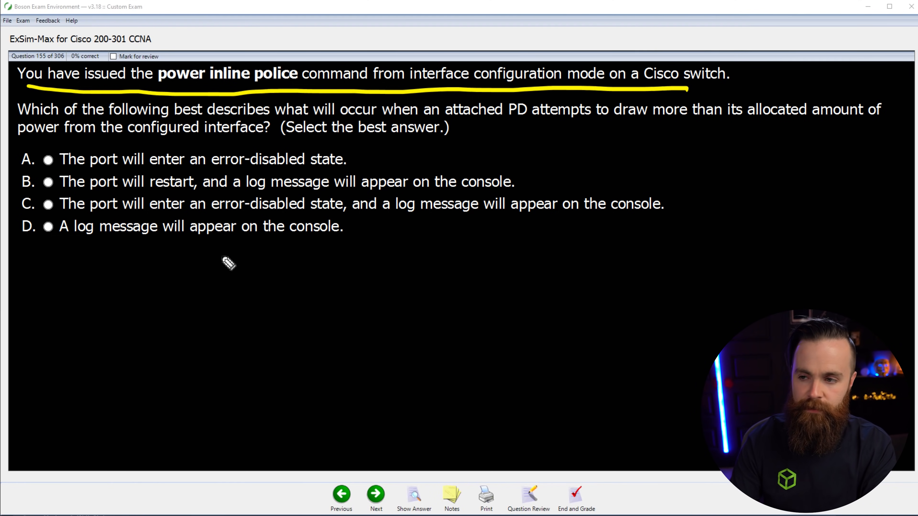
pyautogui.moveTo(363, 222)
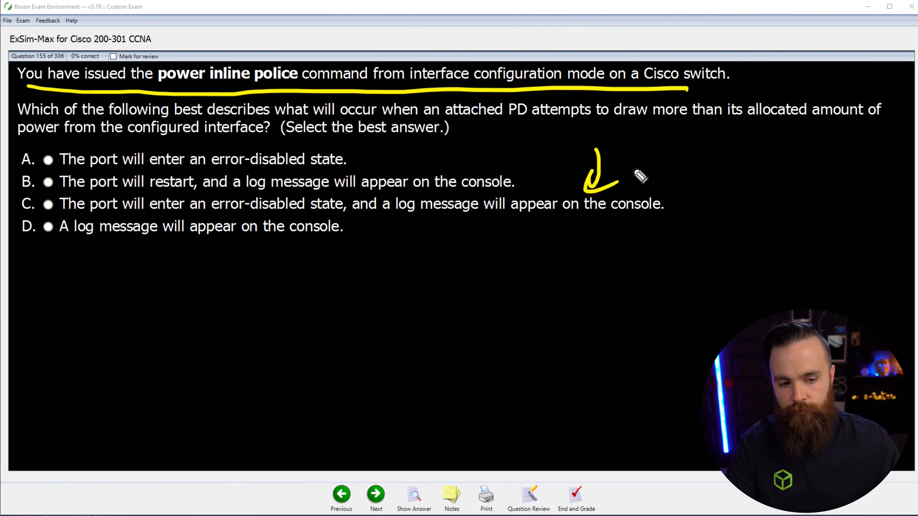
pyautogui.moveTo(30, 206)
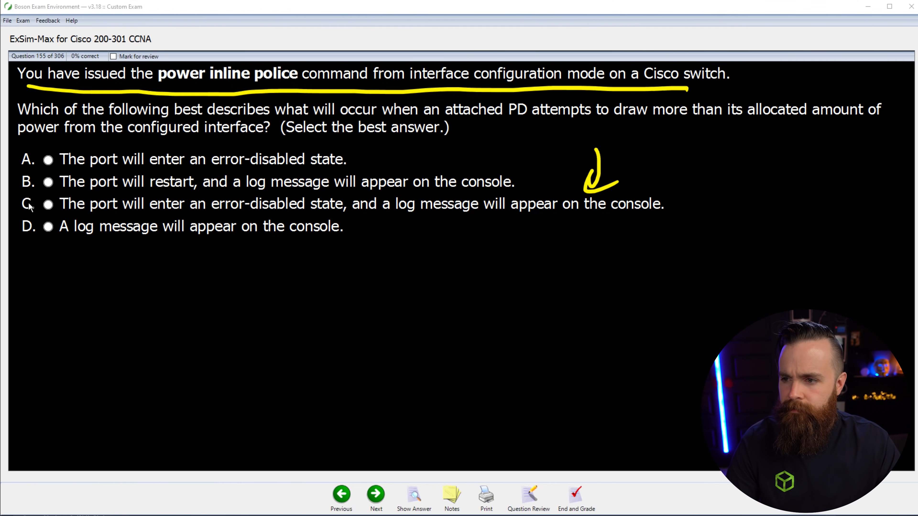
# Answer question 155 with choice C, error-disabled state plus a log message
pyautogui.click(413, 497)
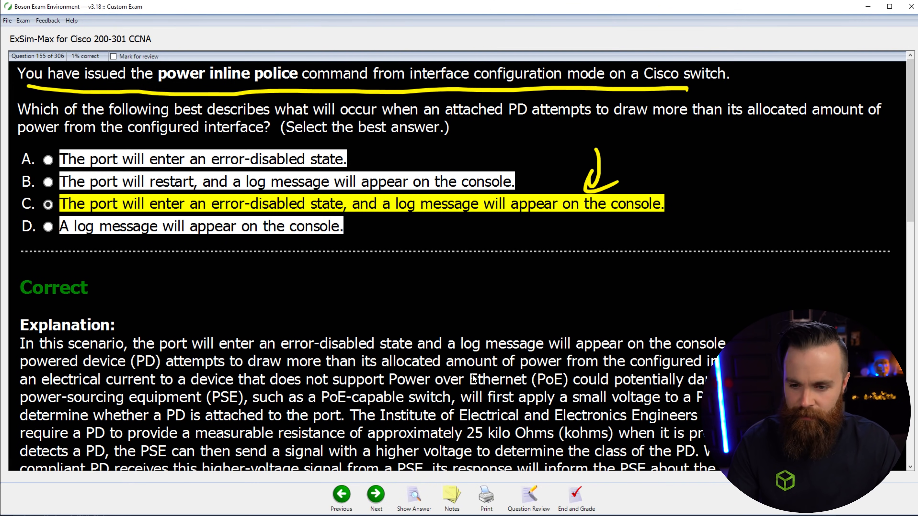
pyautogui.scroll(-3)
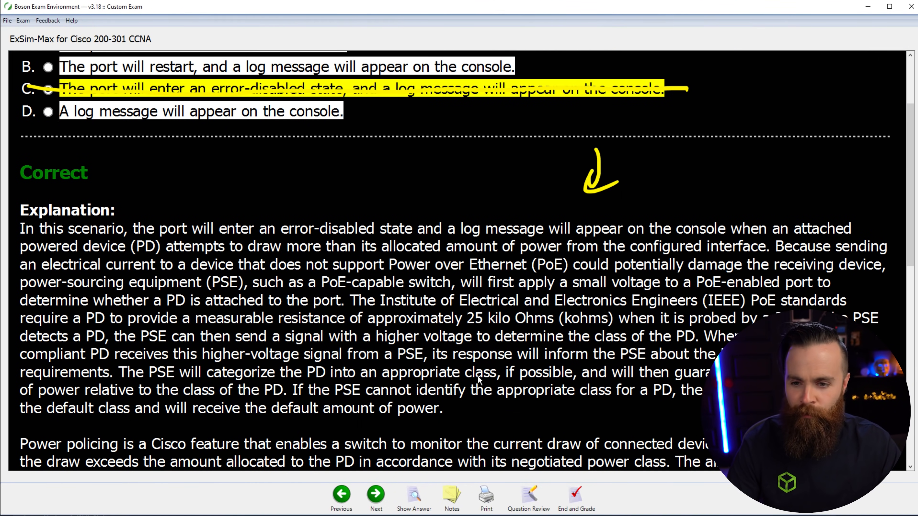
pyautogui.scroll(-3)
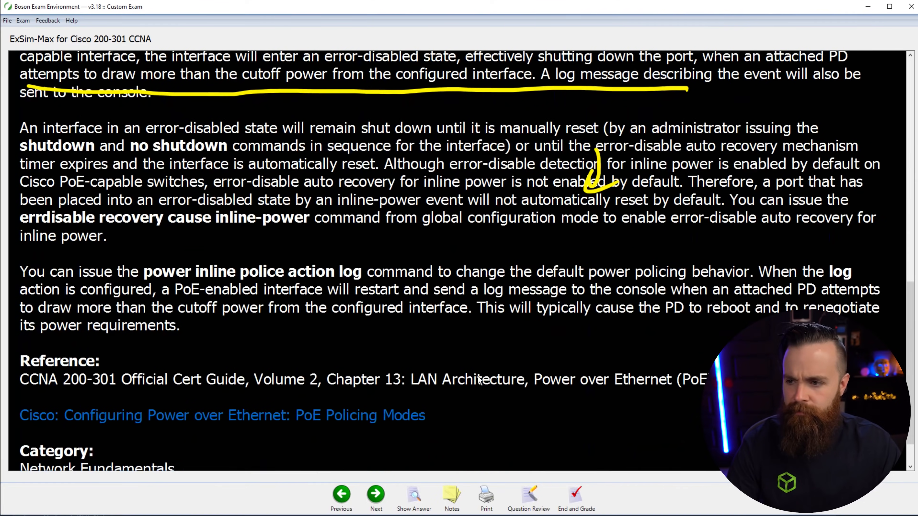